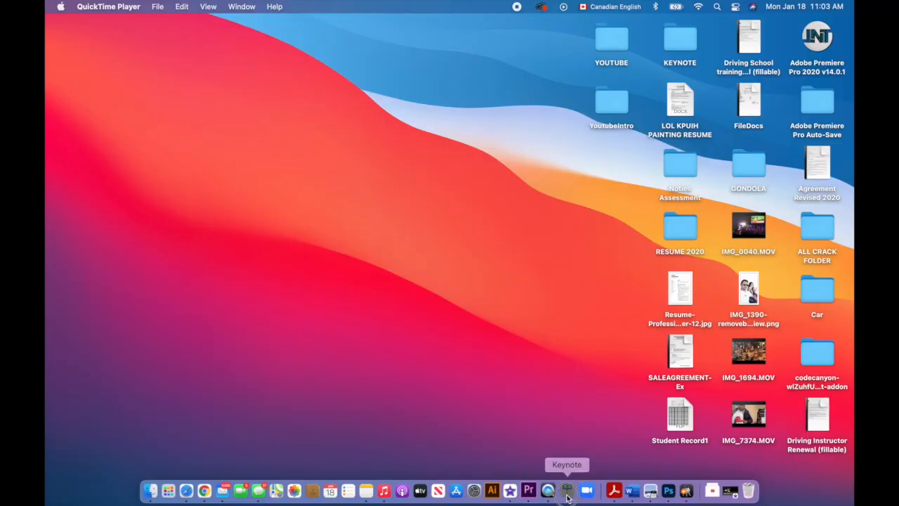
Launch Keynote, start a Basic White presentation and show its Document settings
{"action": "left_click", "coordinate": [568, 490]}
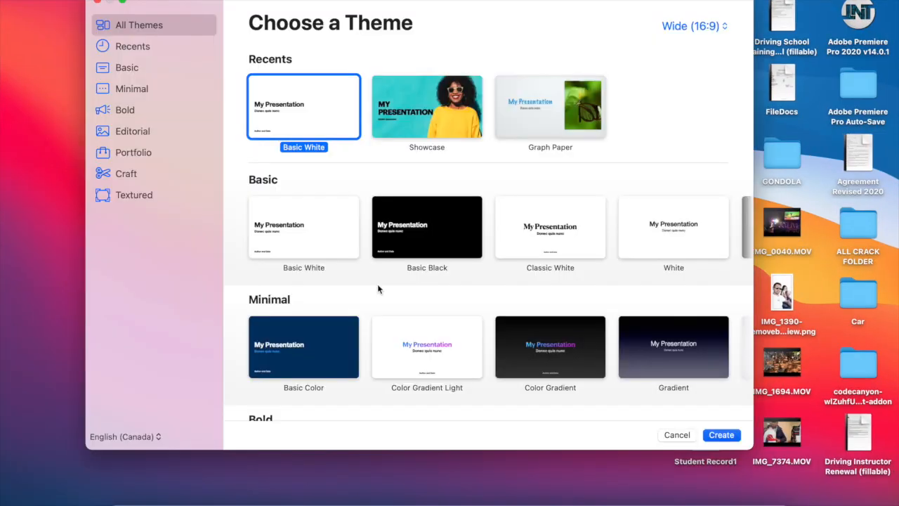
{"action": "mouse_move", "coordinate": [469, 7]}
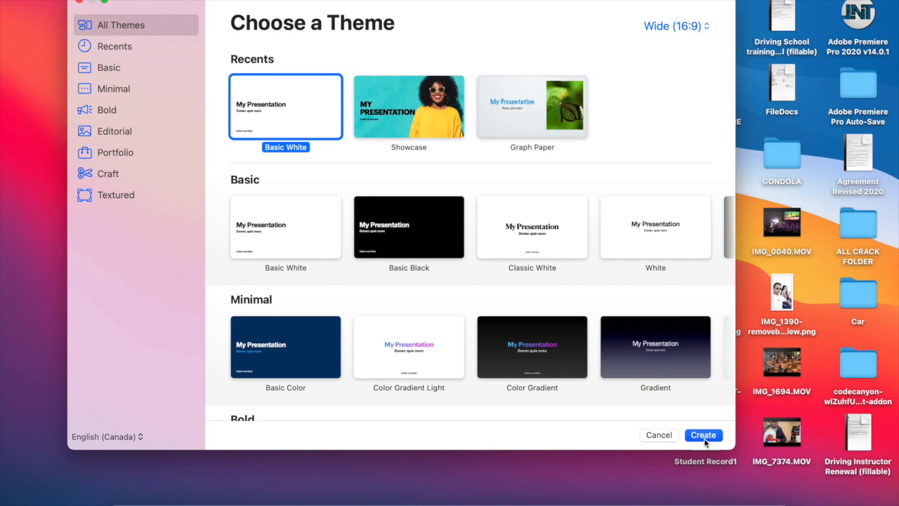
{"action": "left_click", "coordinate": [702, 435]}
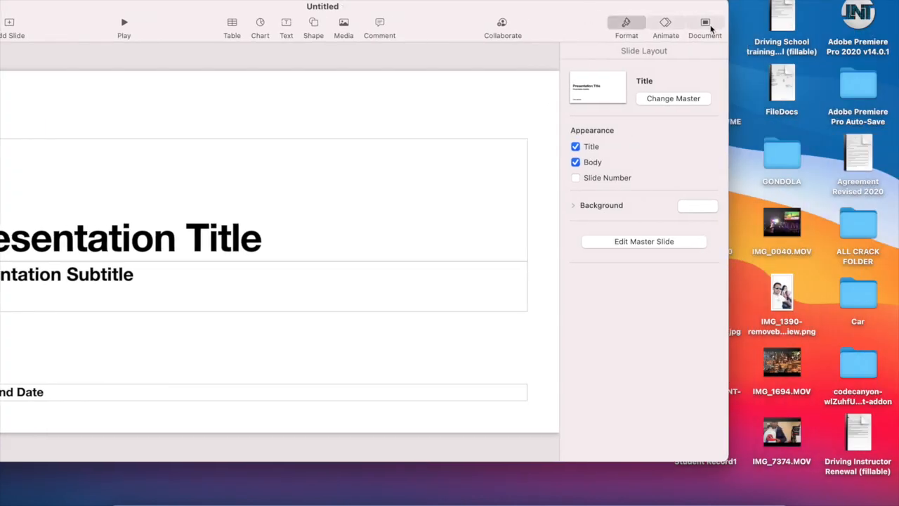
{"action": "left_click", "coordinate": [705, 22]}
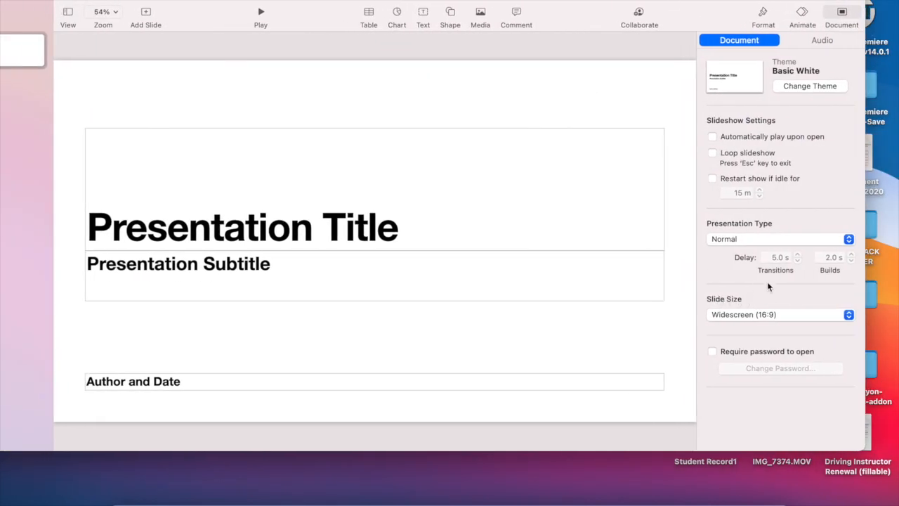
{"action": "left_click", "coordinate": [780, 315]}
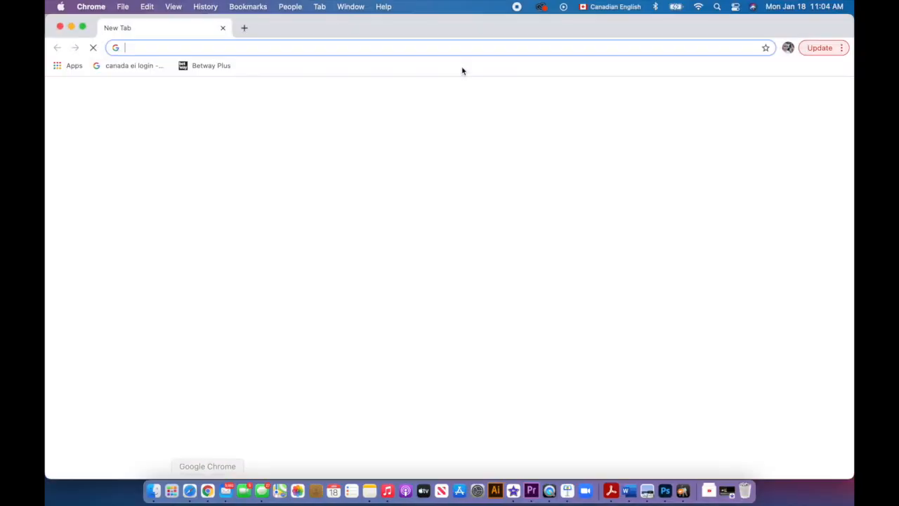
Search Google for 'youtube thumbnail' to find the thumbnail size
{"action": "type", "text": "youtube"}
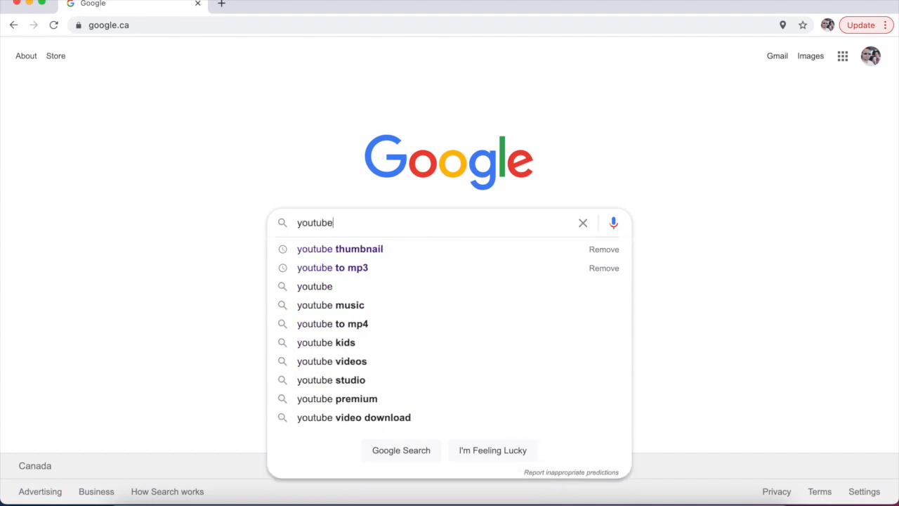
{"action": "left_click", "coordinate": [340, 248]}
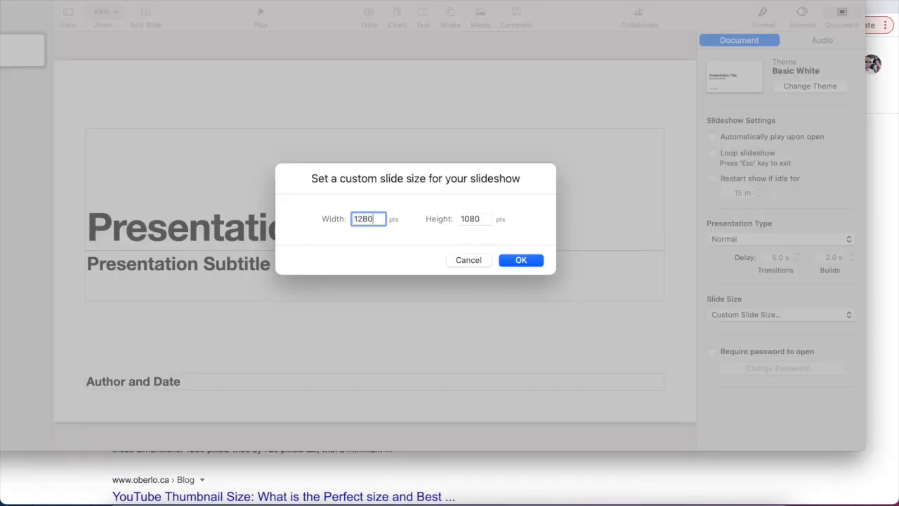
Confirm the custom slide size and start adding a shape to the red slide
{"action": "left_click", "coordinate": [520, 260]}
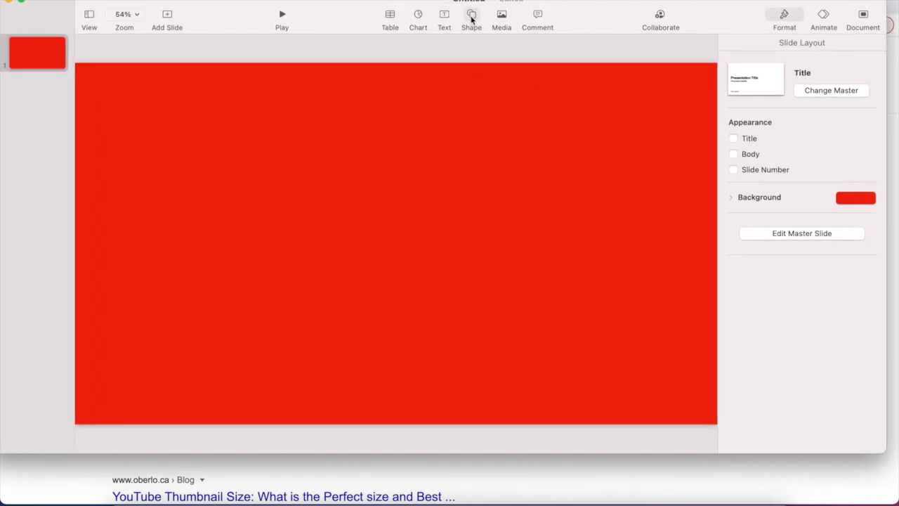
{"action": "left_click", "coordinate": [472, 14]}
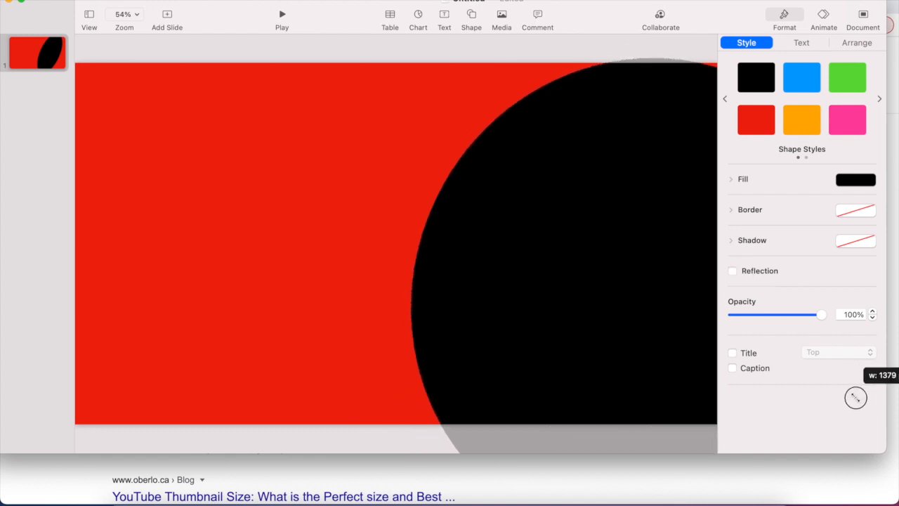
Enlarge the black circle so it covers the slide's right side past the edges
{"action": "left_click_drag", "start_coordinate": [856, 396], "coordinate": [340, 234]}
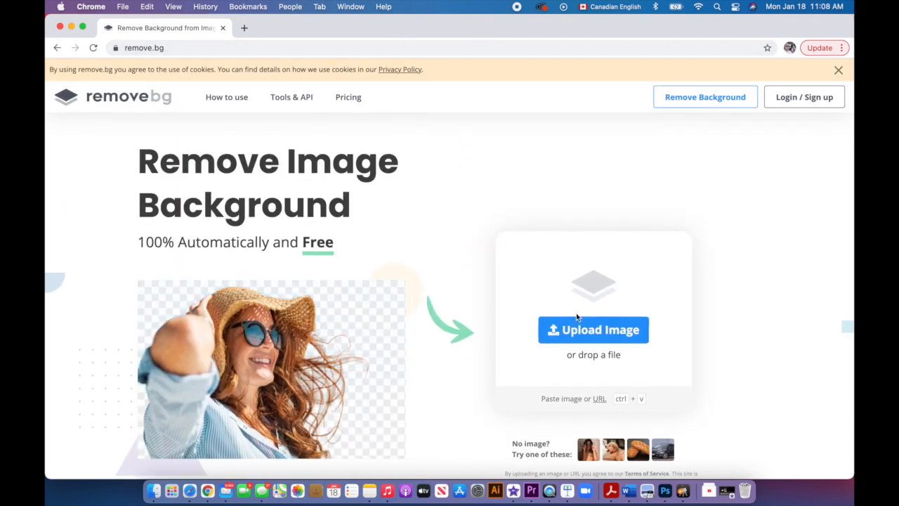
Upload the Keynote logo from the KEYNOTE folder to remove.bg and download the background-free result
{"action": "left_click", "coordinate": [593, 329]}
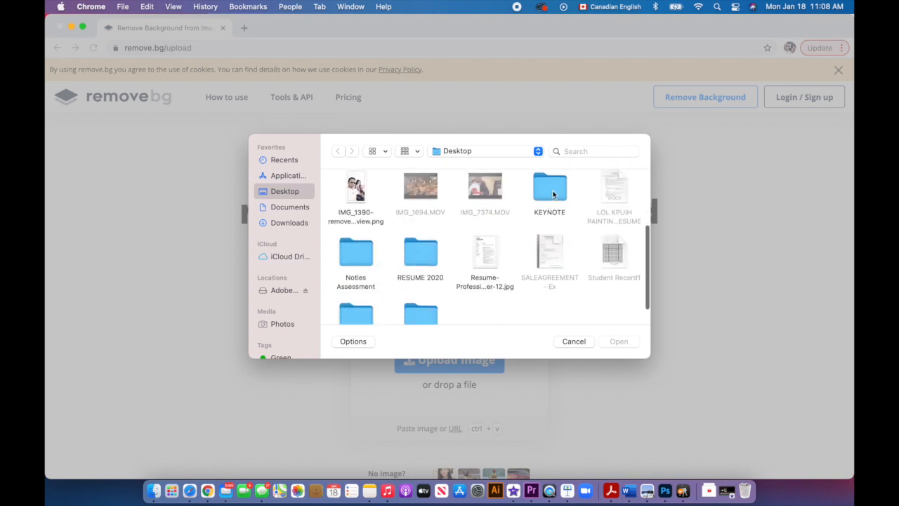
{"action": "double_click", "coordinate": [549, 188]}
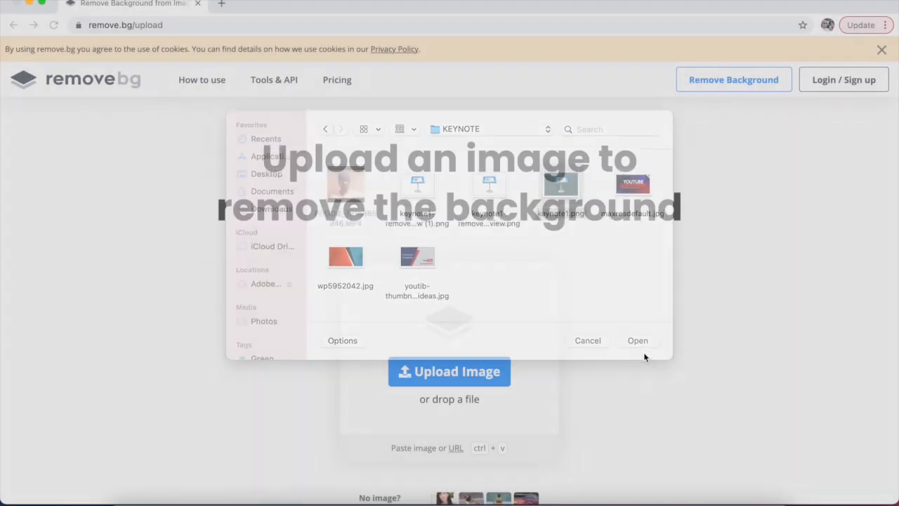
{"action": "left_click", "coordinate": [637, 340]}
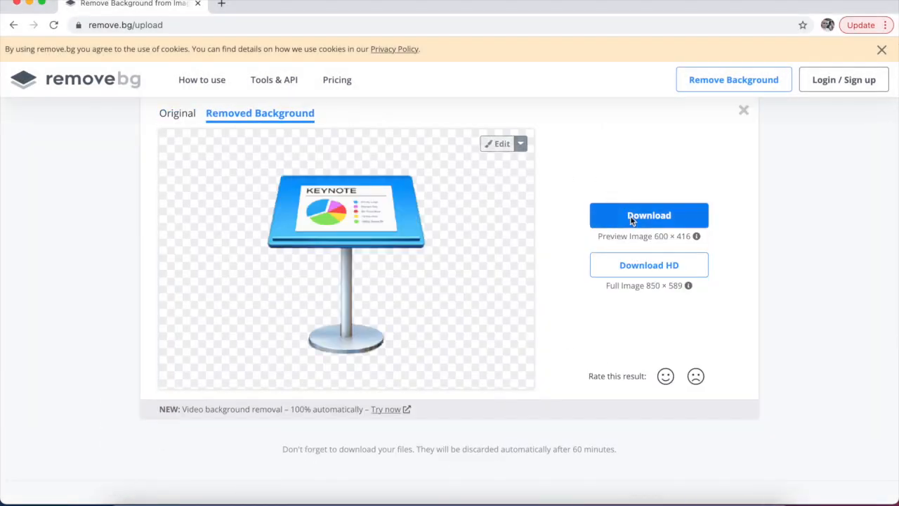
{"action": "left_click", "coordinate": [648, 215]}
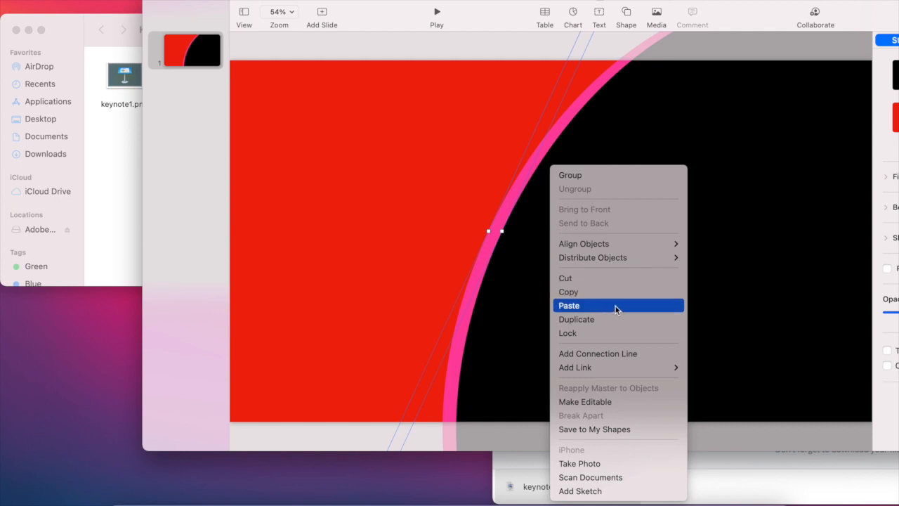
Paste the background-free logo onto the slide and enlarge it over the red upper-left area
{"action": "left_click", "coordinate": [569, 305]}
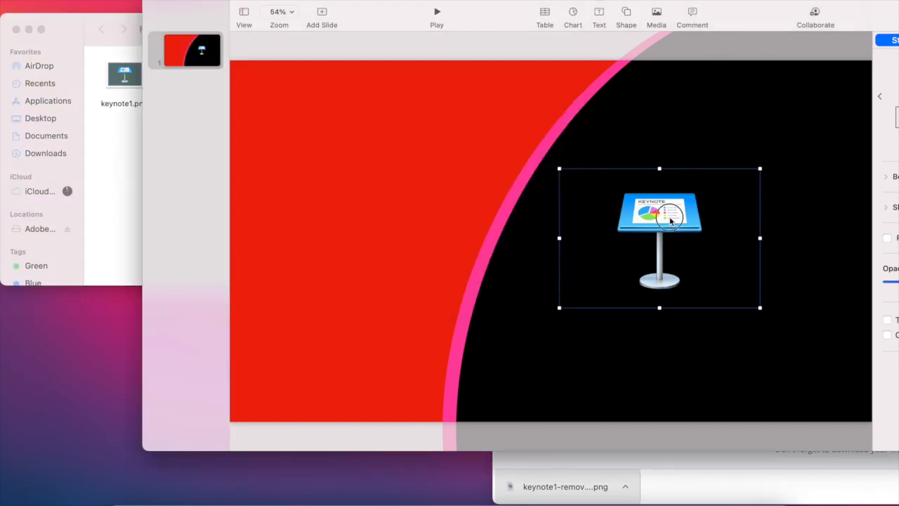
{"action": "left_click_drag", "start_coordinate": [659, 238], "coordinate": [336, 152]}
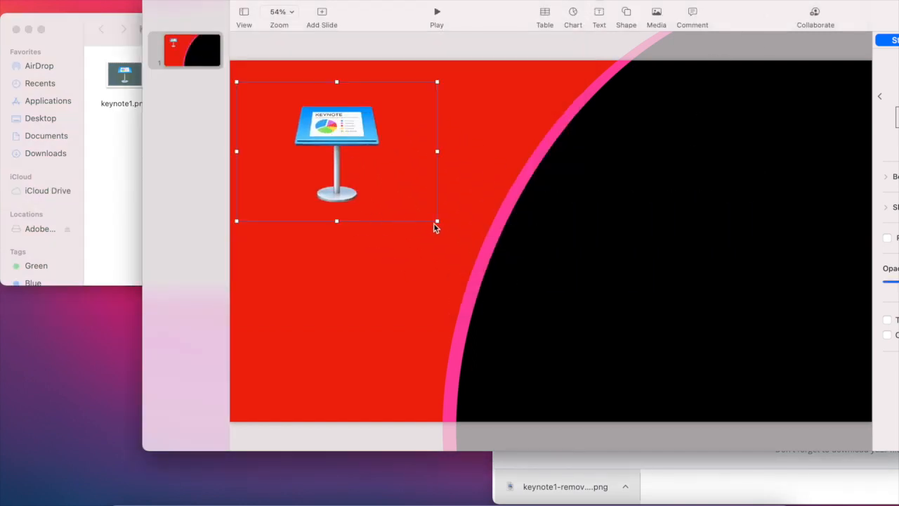
{"action": "left_click_drag", "start_coordinate": [437, 222], "coordinate": [577, 396]}
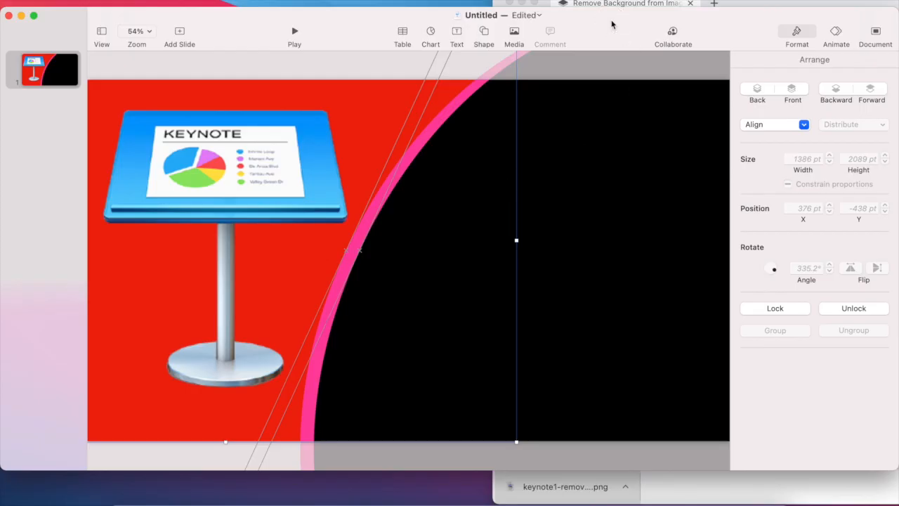
Add a text box with the large Fact paragraph style in white
{"action": "left_click", "coordinate": [457, 35]}
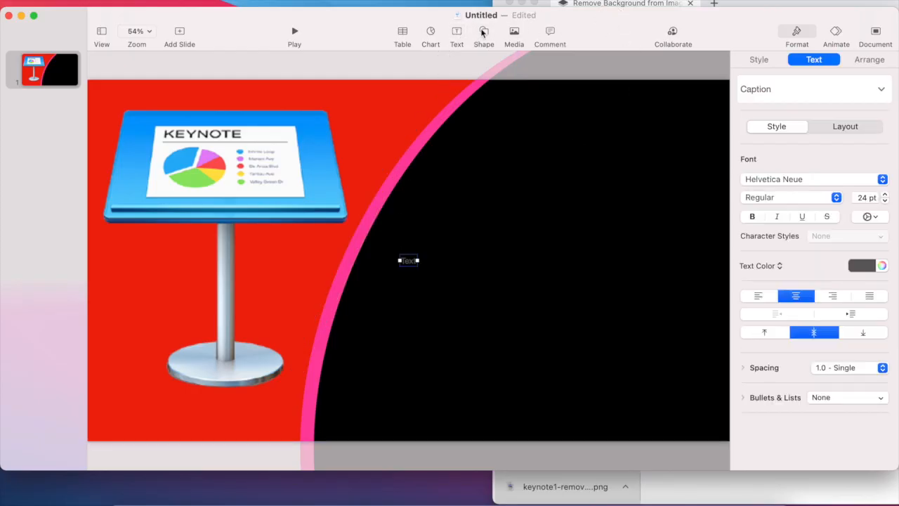
{"action": "mouse_move", "coordinate": [821, 104]}
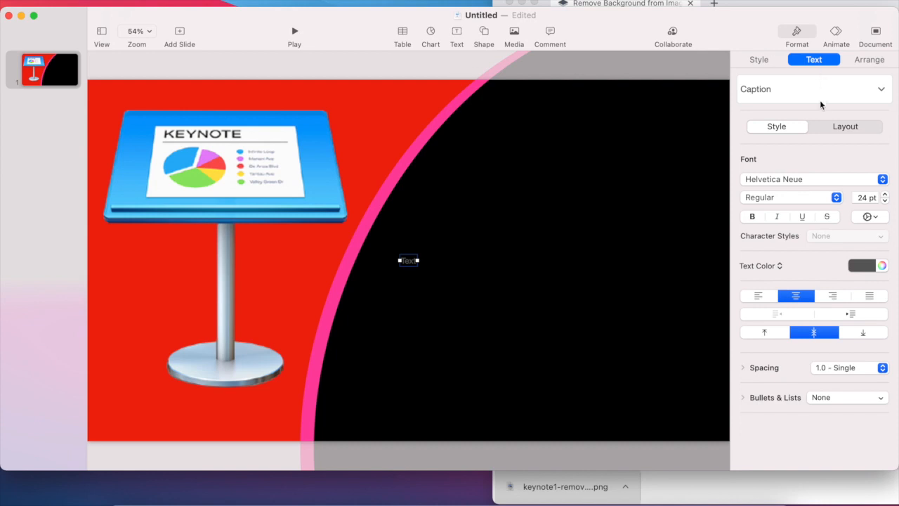
{"action": "left_click", "coordinate": [812, 88]}
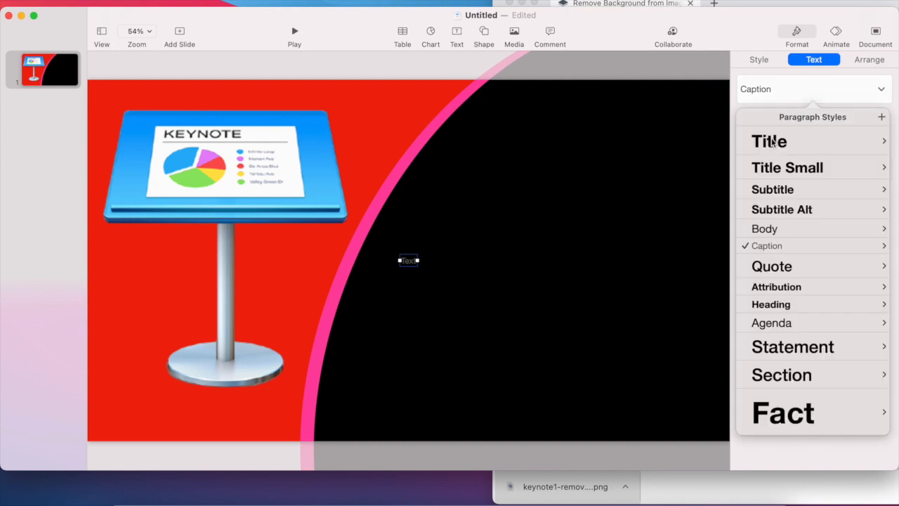
{"action": "left_click", "coordinate": [782, 413]}
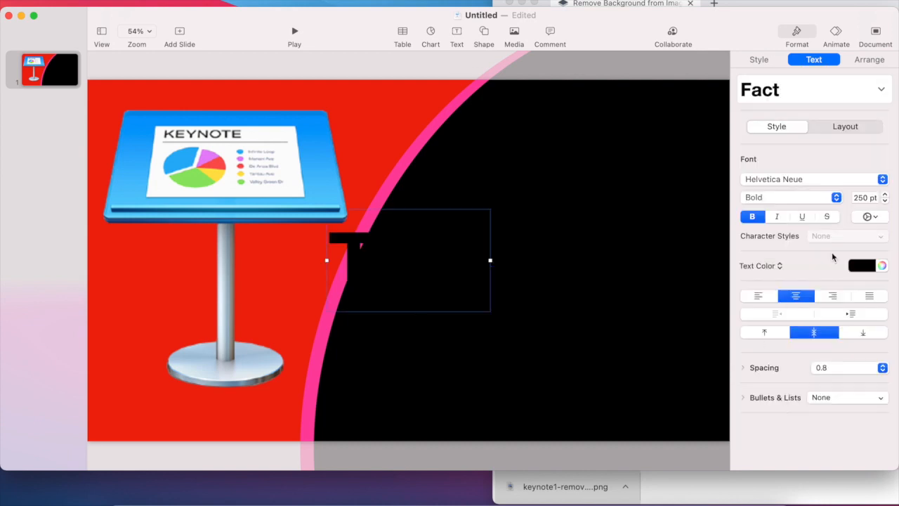
{"action": "left_click", "coordinate": [882, 265]}
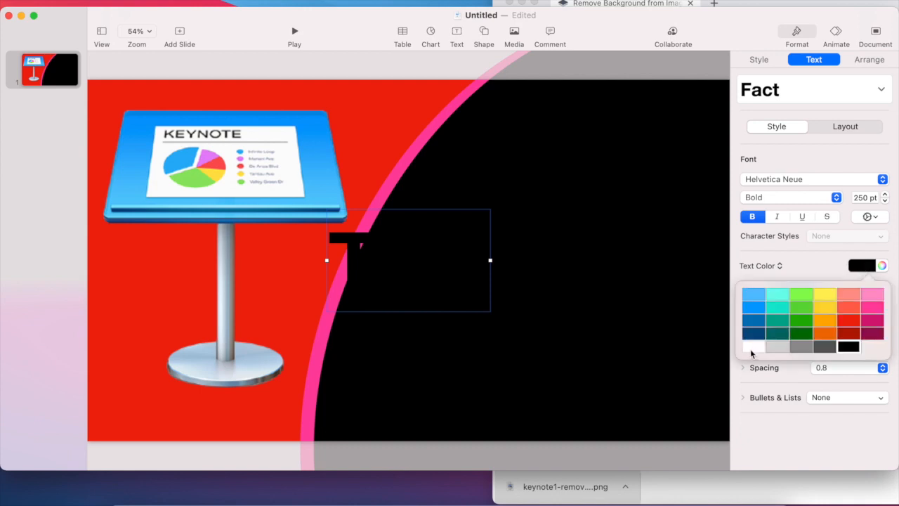
{"action": "left_click", "coordinate": [753, 345]}
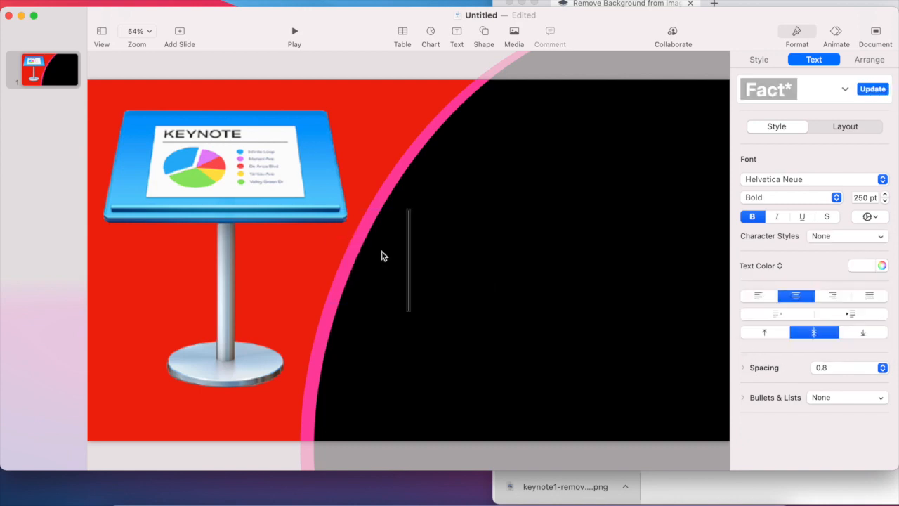
Enter HOW TO CREATE, place it on the black area and reduce its font size
{"action": "type", "text": "HOW TO CREATE"}
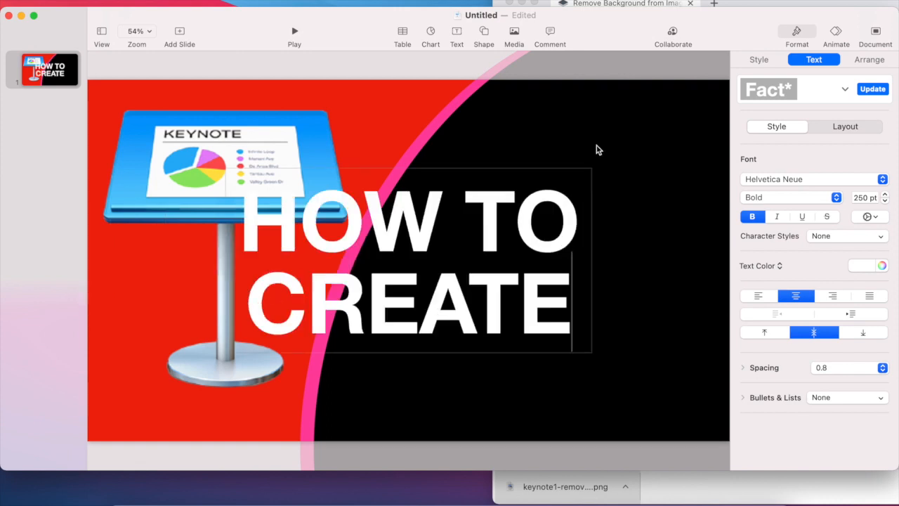
{"action": "left_click_drag", "start_coordinate": [593, 260], "coordinate": [669, 260]}
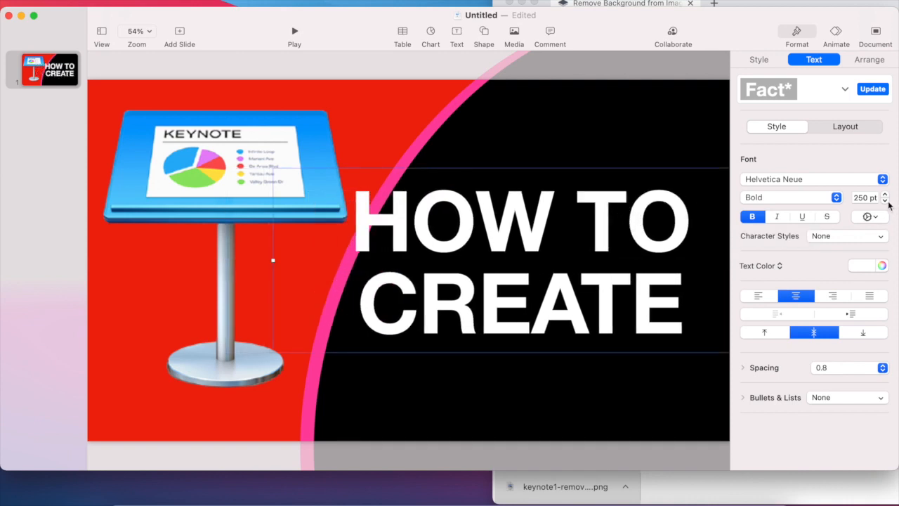
{"action": "left_click", "coordinate": [885, 202]}
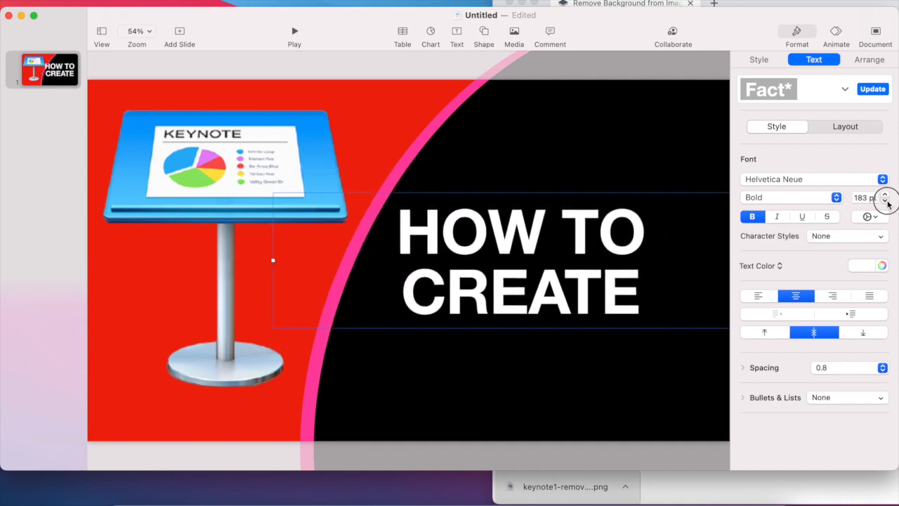
{"action": "left_click", "coordinate": [885, 201]}
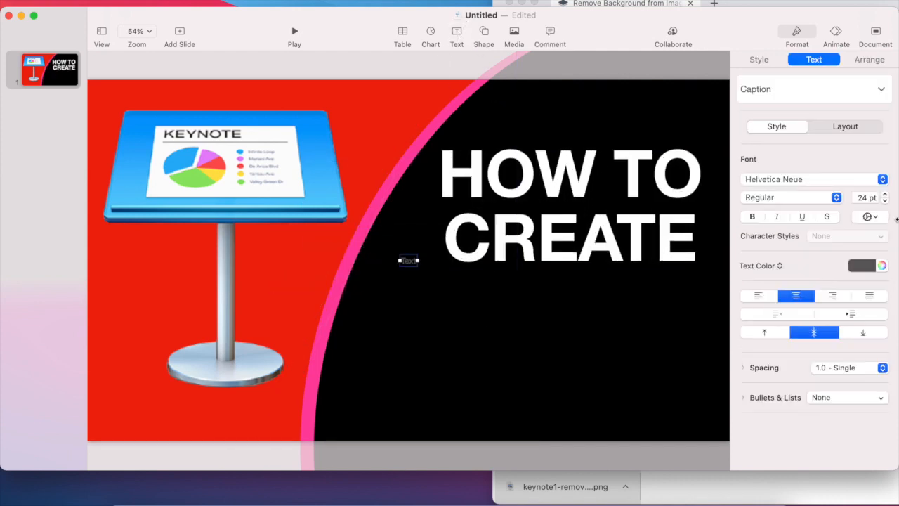
Make red Title-style YOUTUBE text and place it beneath the word CREATE
{"action": "left_click", "coordinate": [812, 89]}
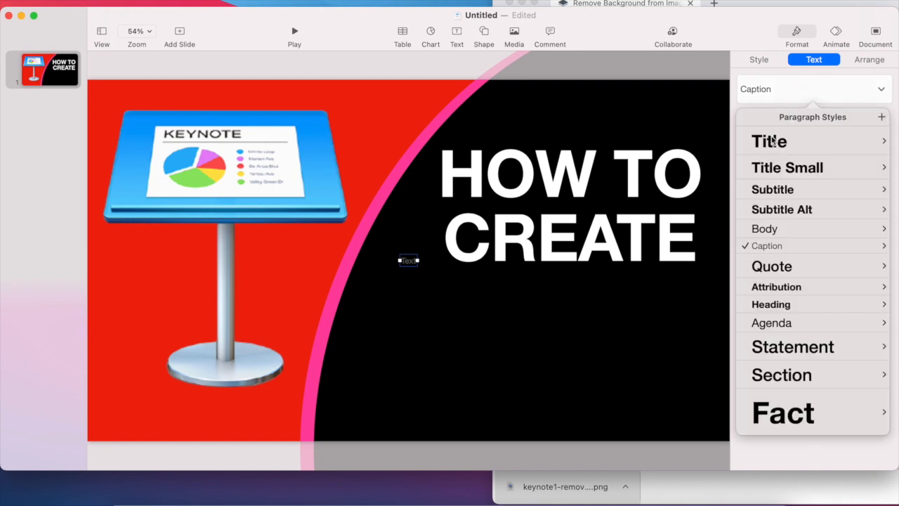
{"action": "left_click", "coordinate": [768, 140]}
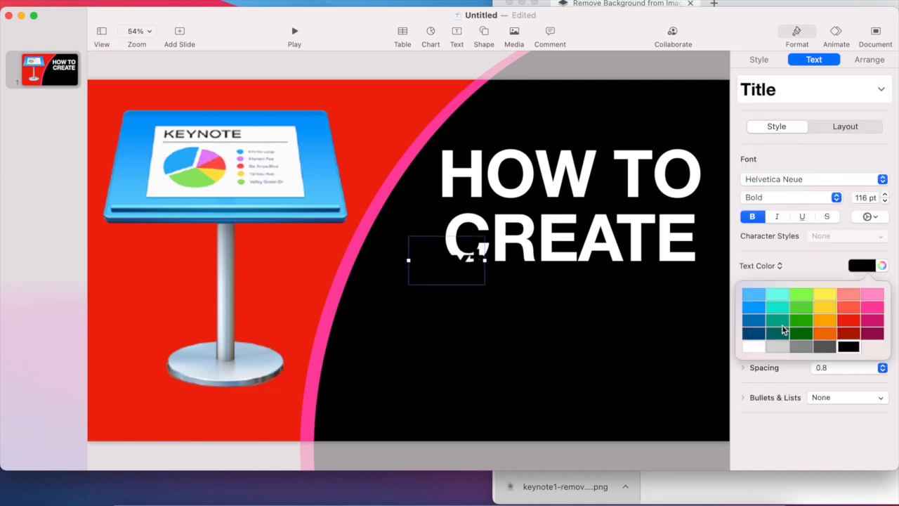
{"action": "left_click", "coordinate": [848, 305]}
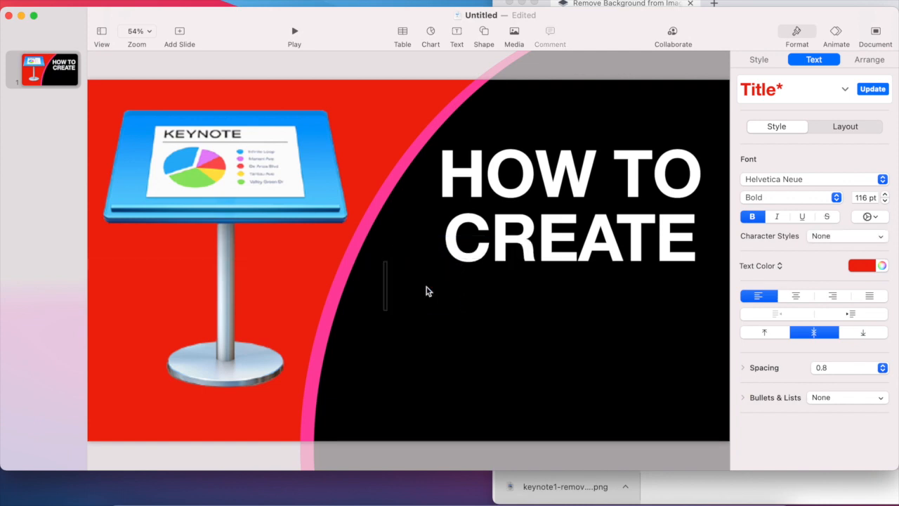
{"action": "type", "text": "YO"}
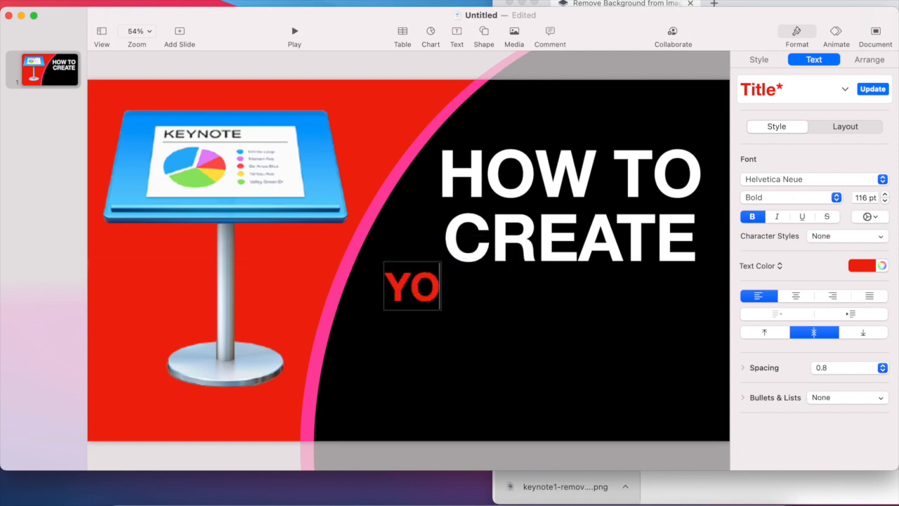
{"action": "type", "text": "UTUBE"}
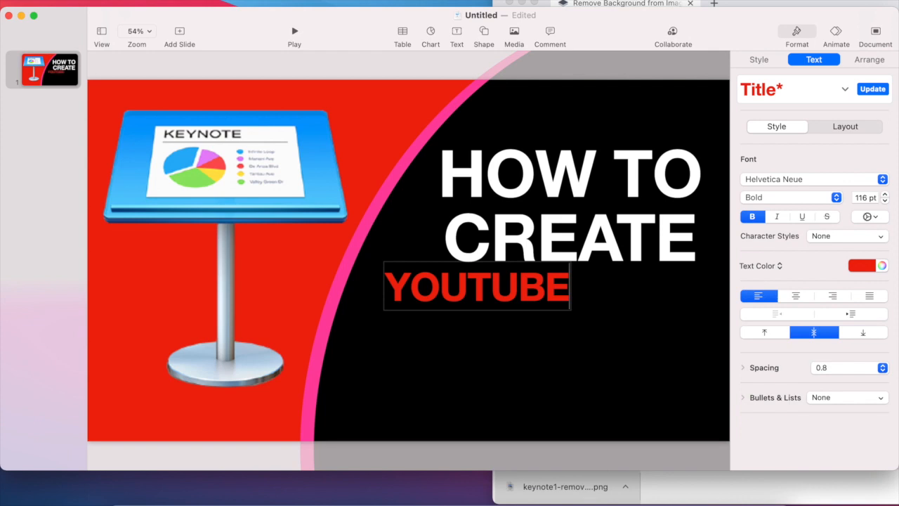
{"action": "left_click_drag", "start_coordinate": [476, 287], "coordinate": [449, 295]}
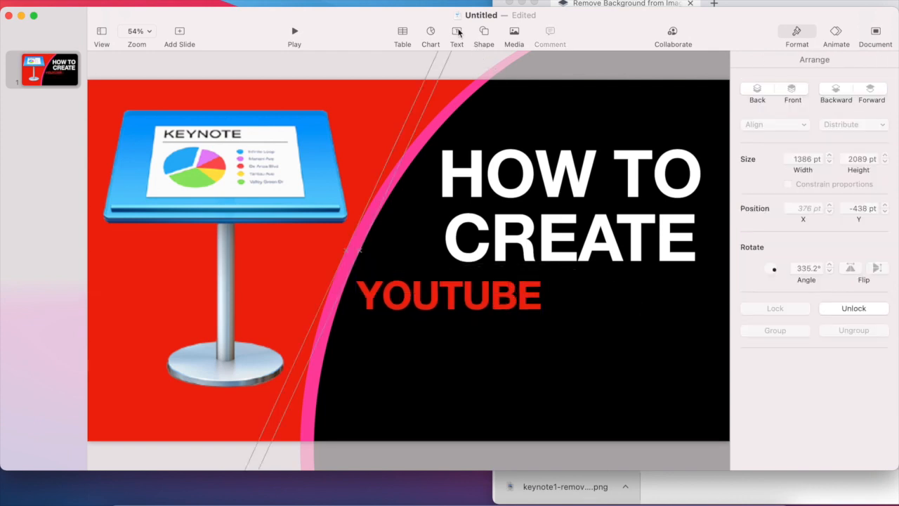
Add a white THUMBNAILS text box below the YOUTUBE line
{"action": "left_click", "coordinate": [457, 35]}
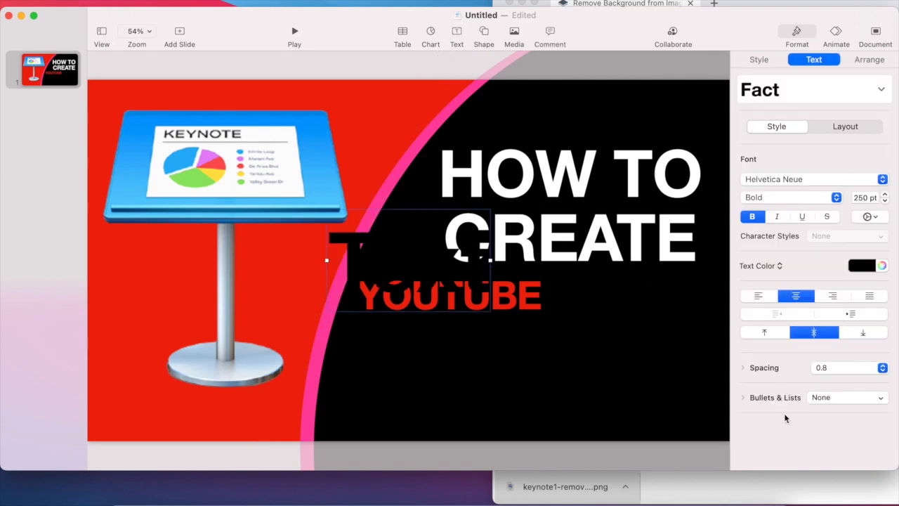
{"action": "left_click", "coordinate": [862, 265]}
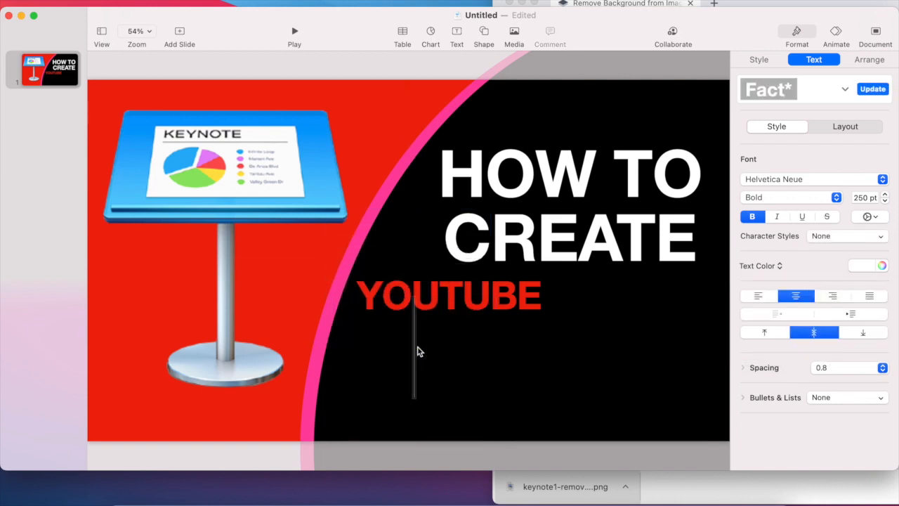
{"action": "type", "text": "THUMBNAILS"}
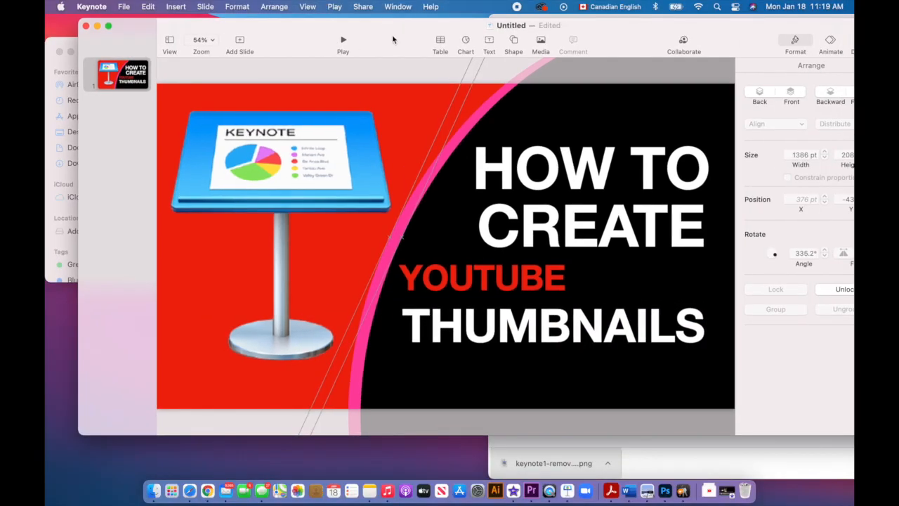
Export the slide as an image to the Desktop named THETHUMBNAILS
{"action": "left_click", "coordinate": [123, 6]}
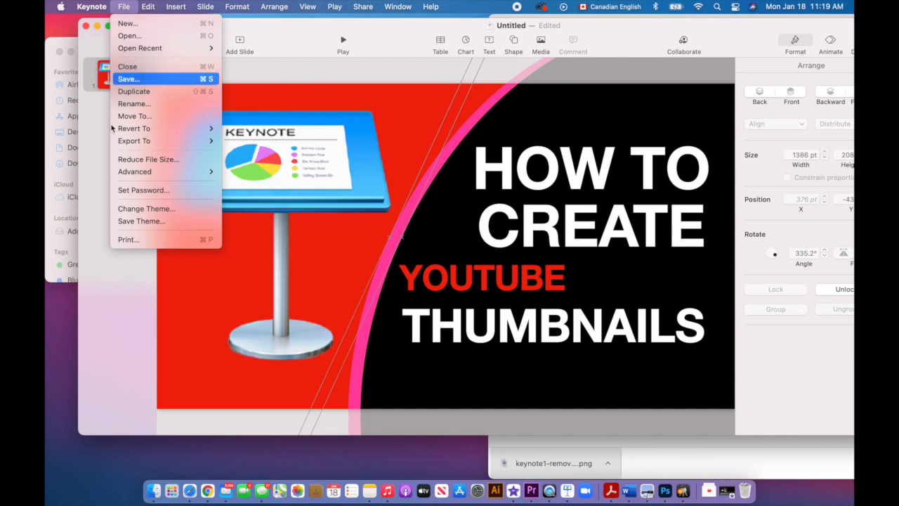
{"action": "mouse_move", "coordinate": [135, 141]}
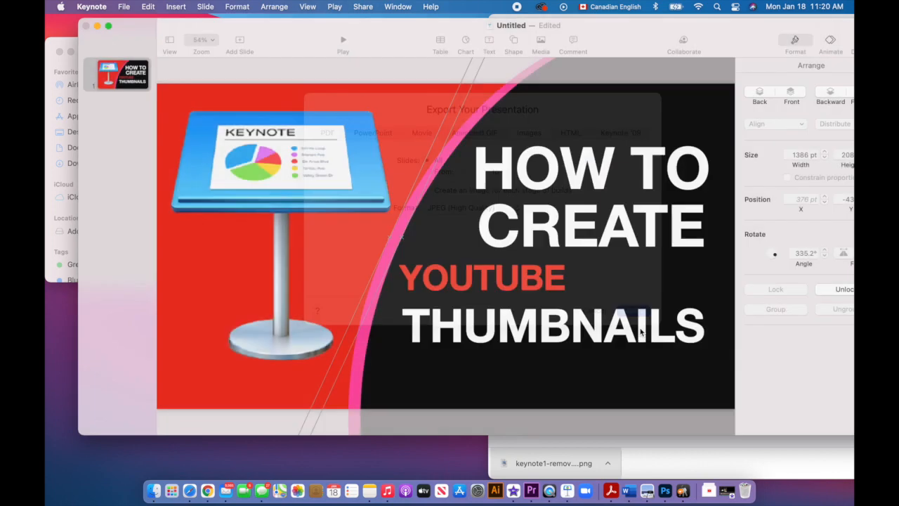
{"action": "type", "text": "THE"}
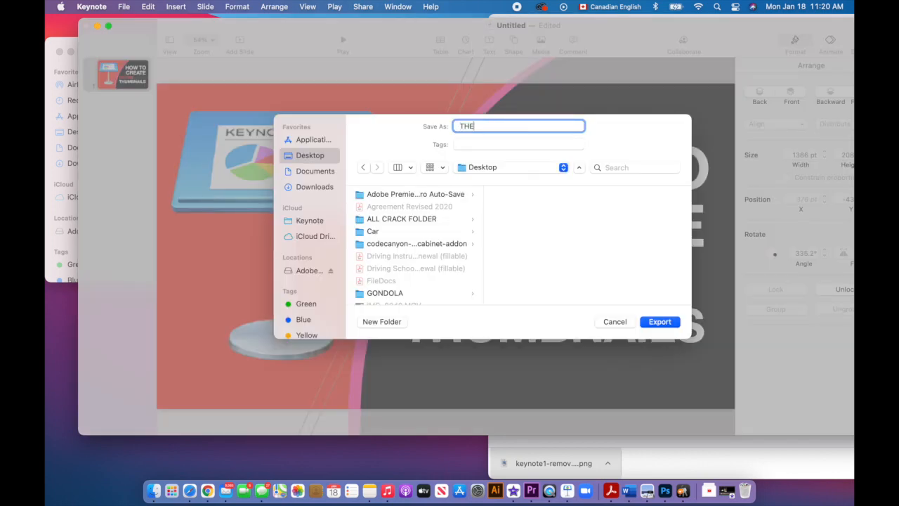
{"action": "type", "text": "THUMBNAILS"}
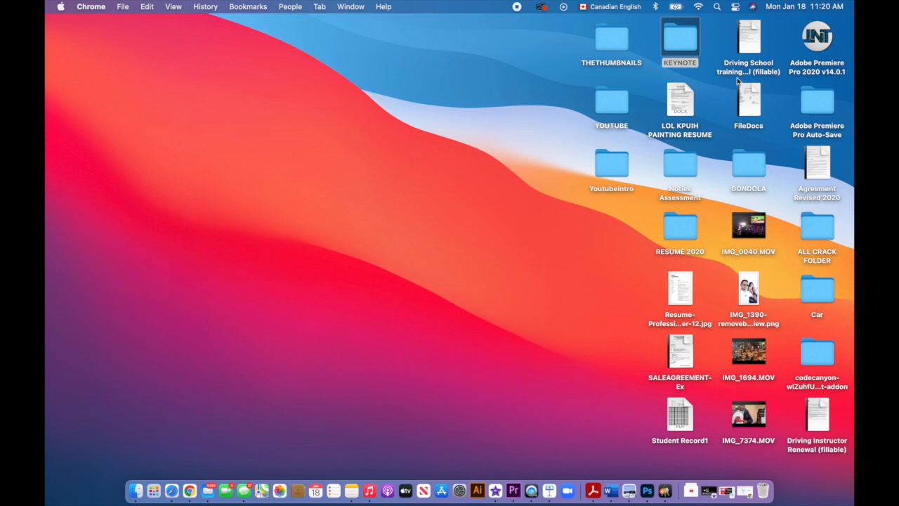
View the exported THETHUMBNAILS.001.jpeg image from the THETHUMBNAILS folder in Finder
{"action": "double_click", "coordinate": [611, 36]}
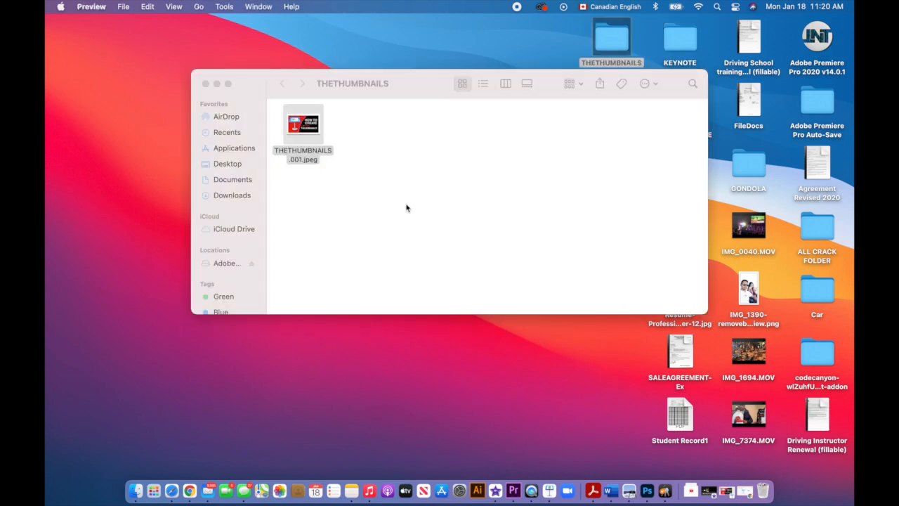
{"action": "double_click", "coordinate": [304, 125]}
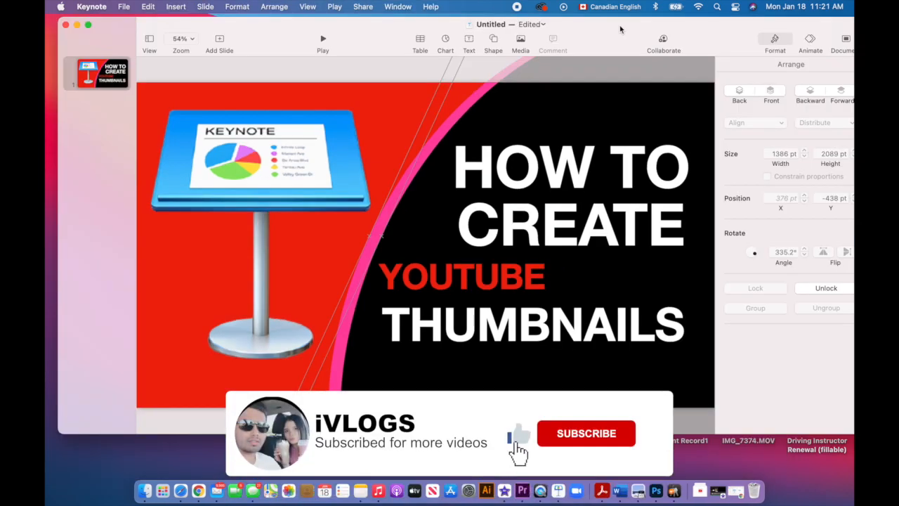
{"action": "left_click", "coordinate": [586, 432]}
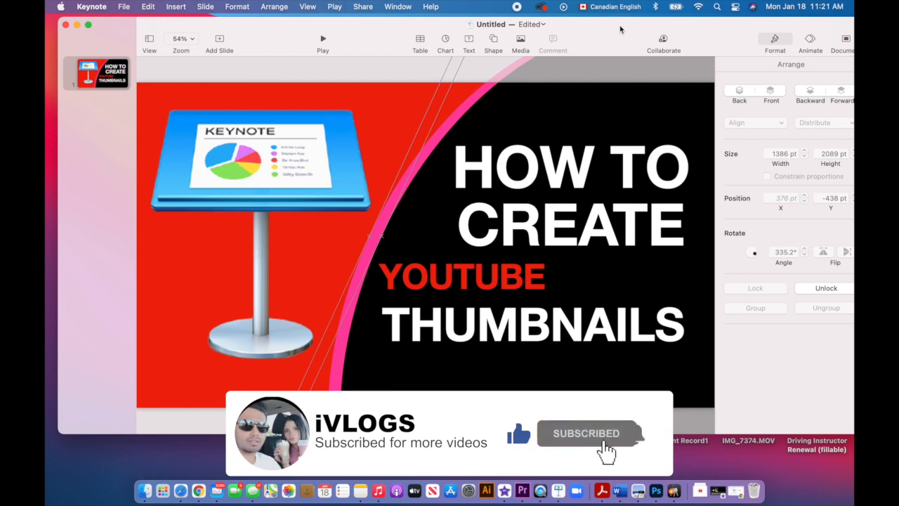